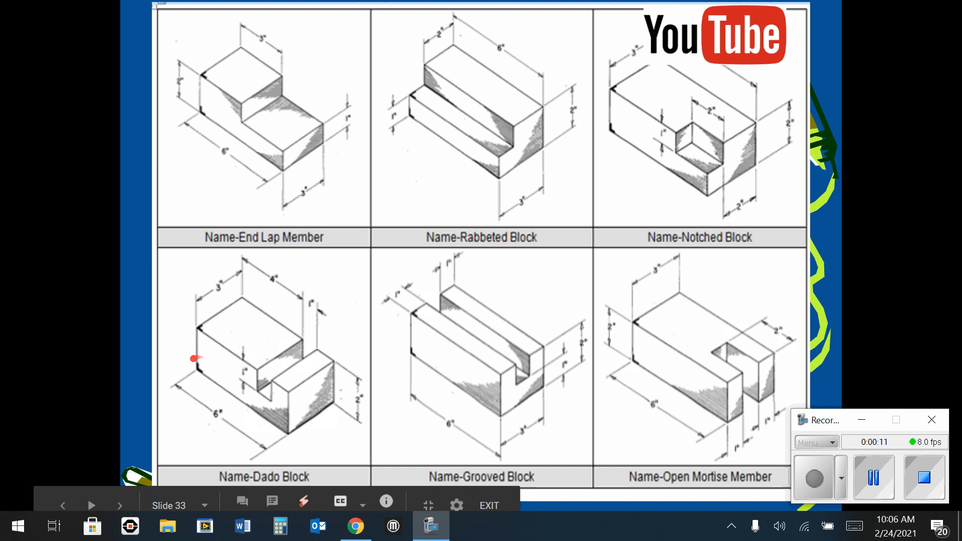
mouse_move(337, 370)
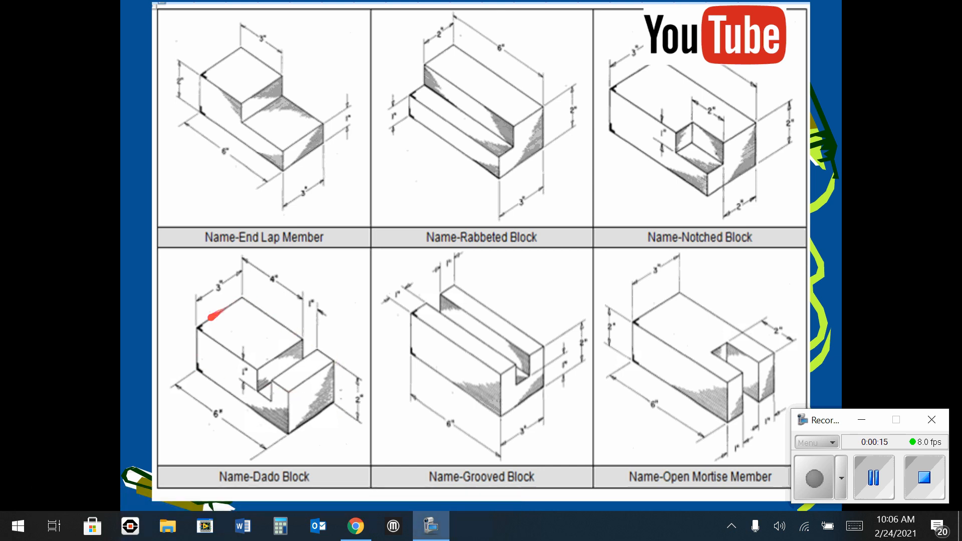
mouse_move(224, 358)
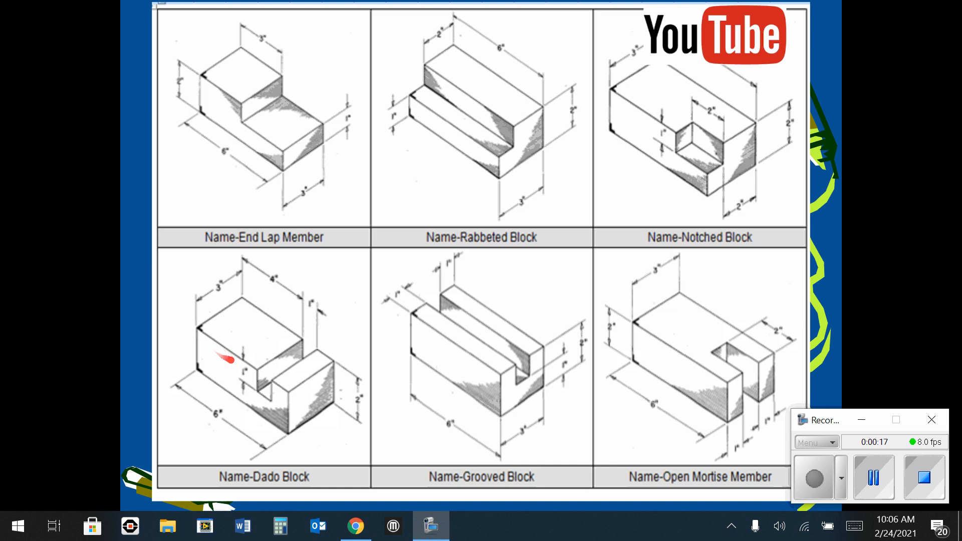
mouse_move(265, 398)
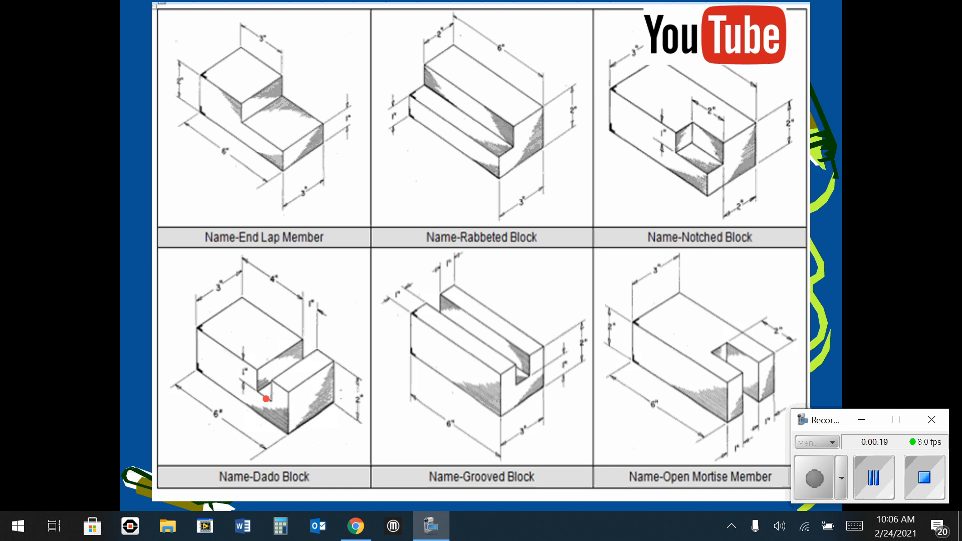
mouse_move(309, 356)
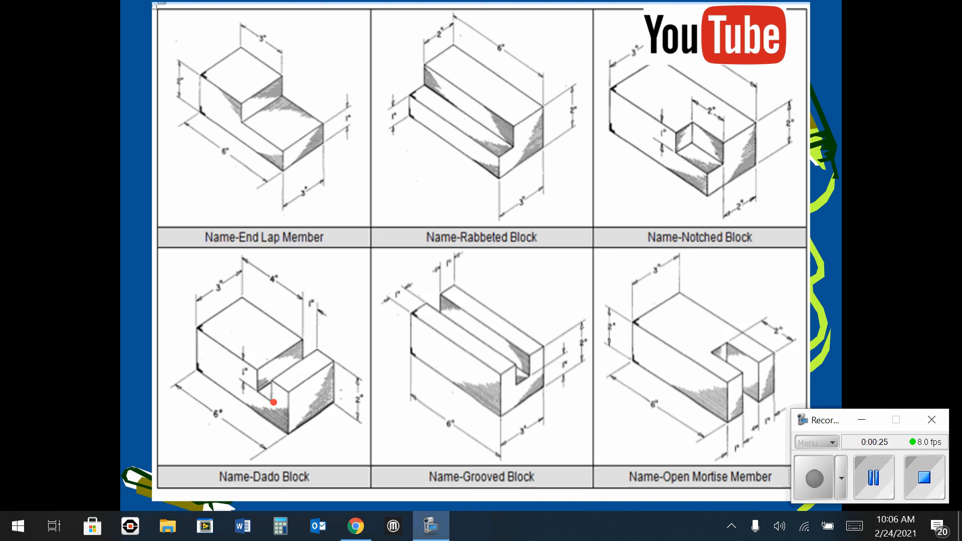
mouse_move(269, 395)
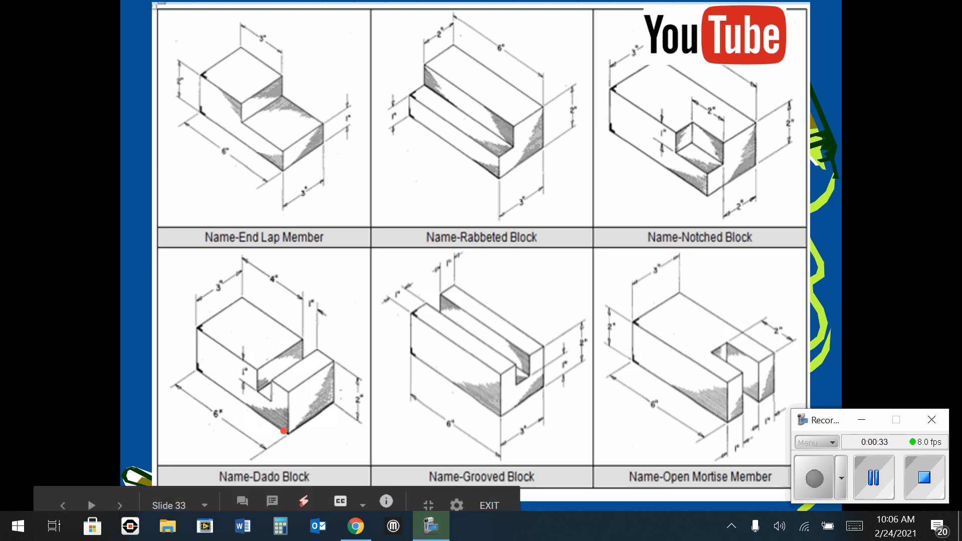
mouse_move(269, 384)
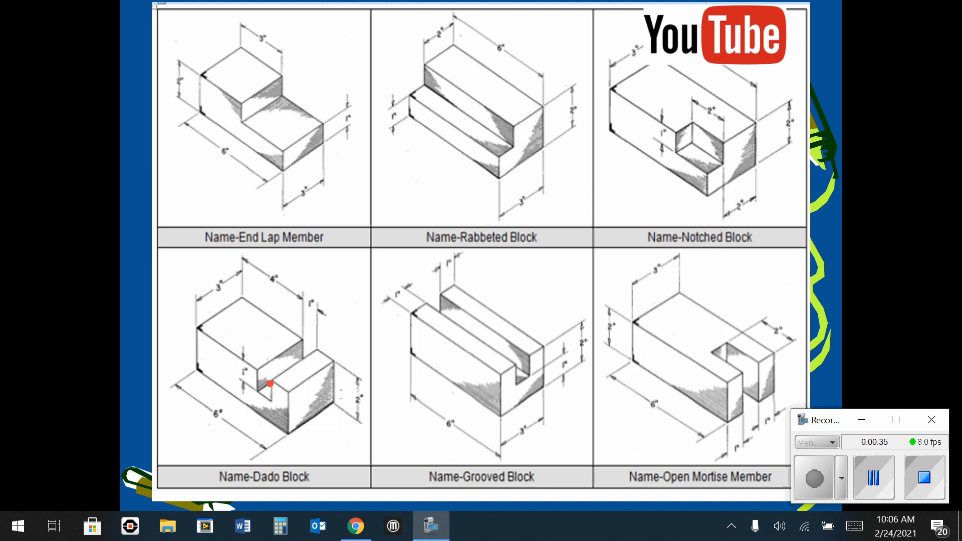
mouse_move(257, 376)
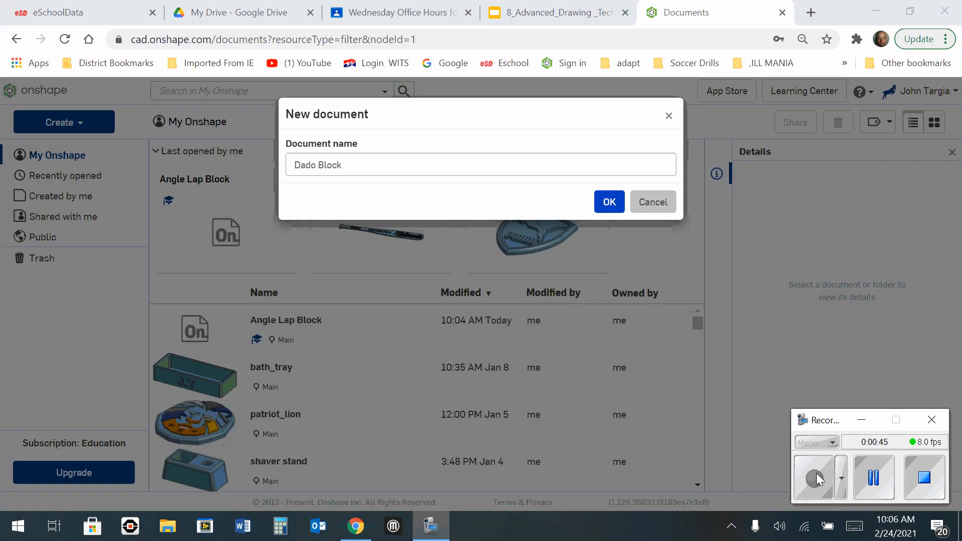
mouse_move(114, 145)
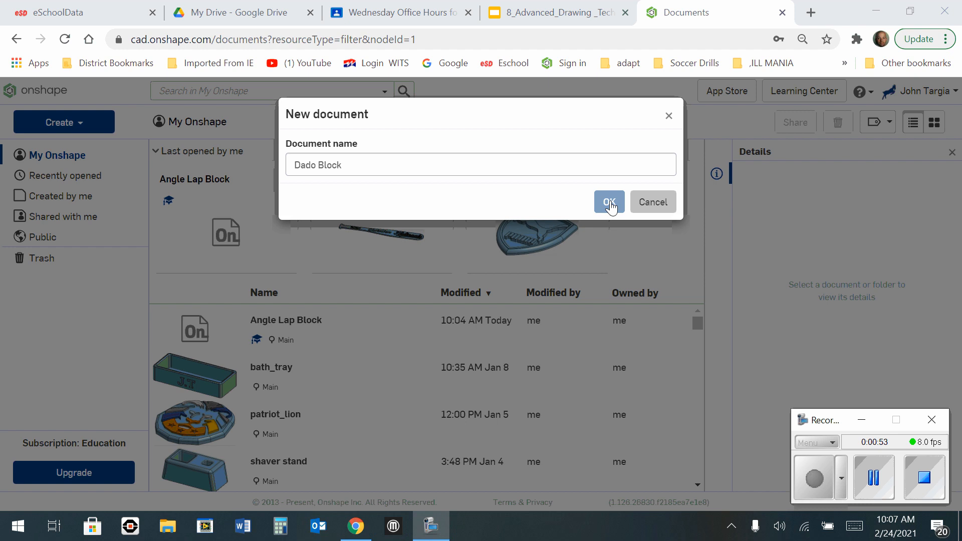
Confirm the New document dialog so the Dado Block document opens in its Part Studio.
click(608, 201)
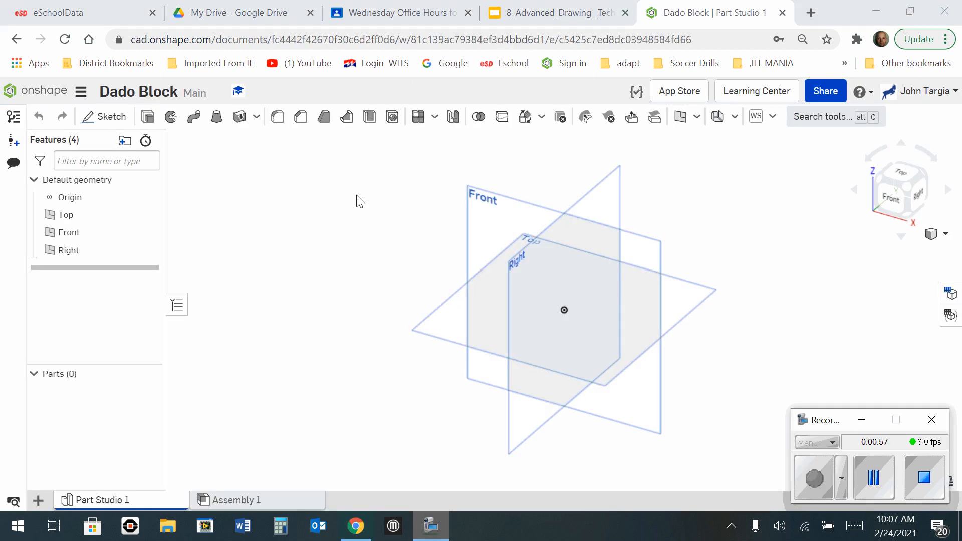
Begin Sketch 1 on the Front plane from the Features list.
click(105, 116)
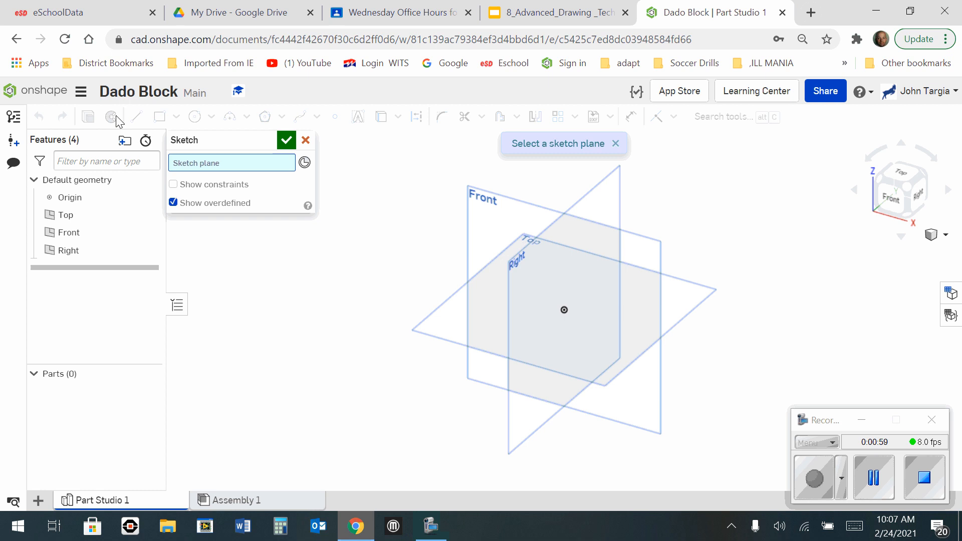
click(69, 231)
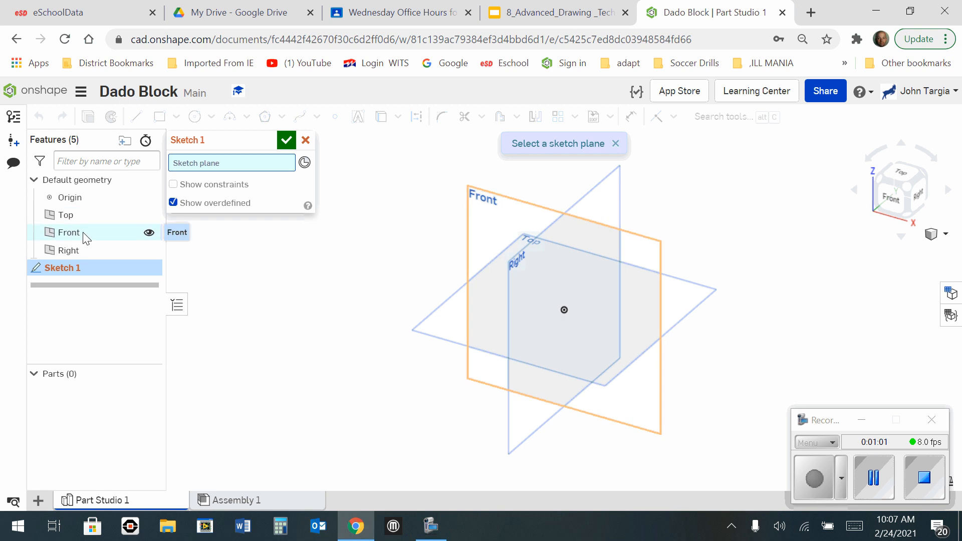
click(68, 231)
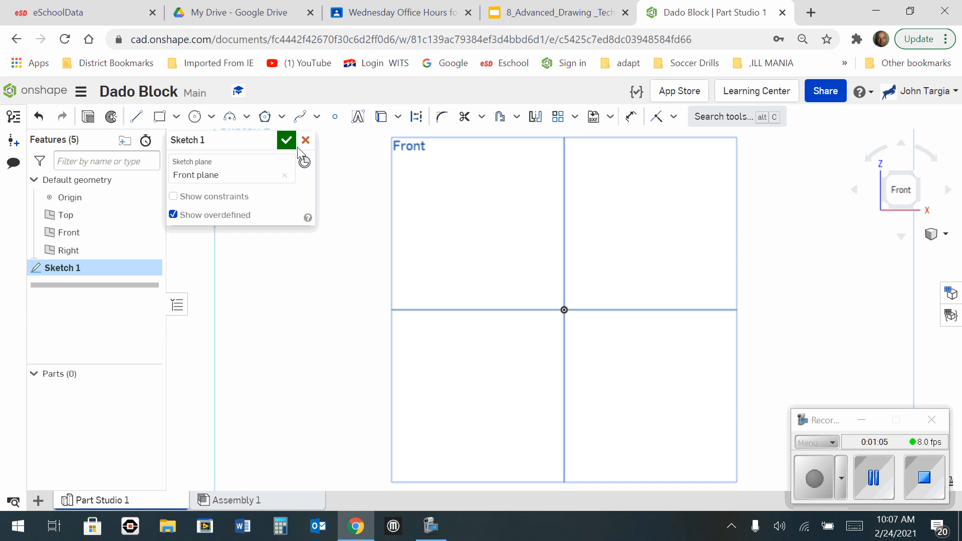
mouse_move(136, 116)
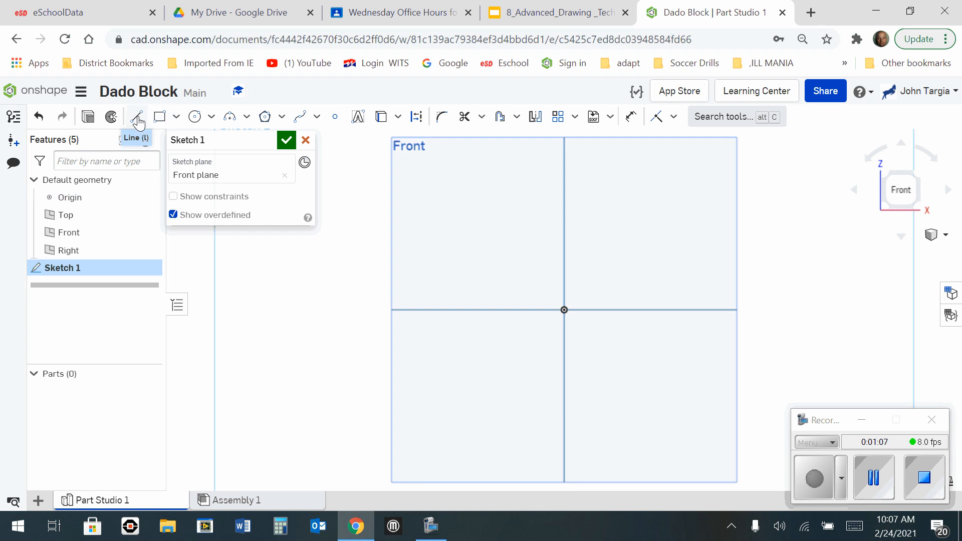
Draw the 6 by 2 inch line profile with a 1-inch-wide, 1-inch-deep groove, closed at the origin.
click(135, 116)
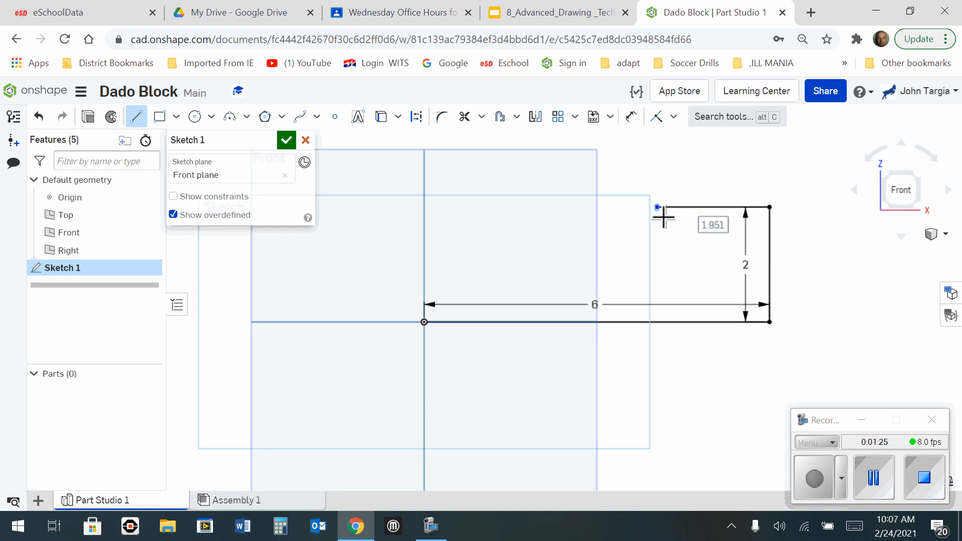
text(1)
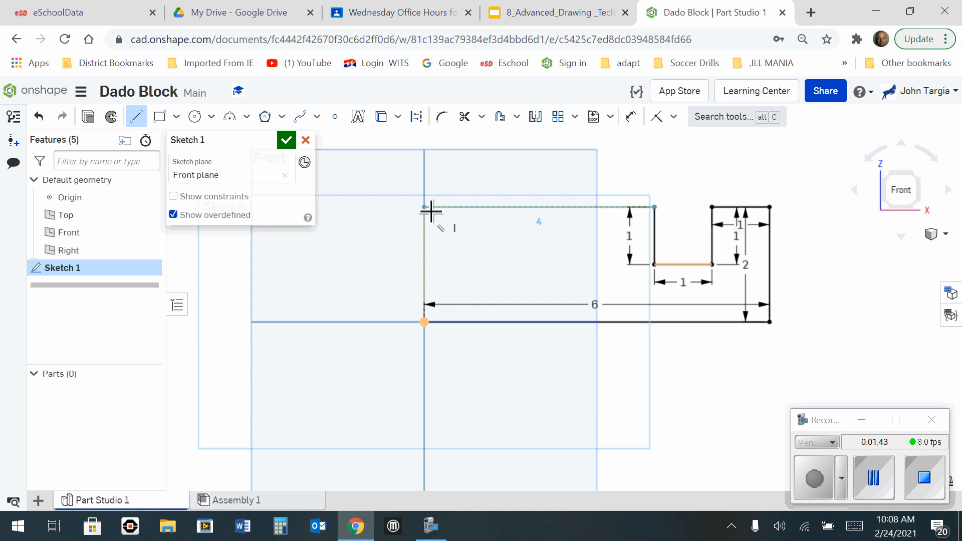
drag(423, 206, 430, 264)
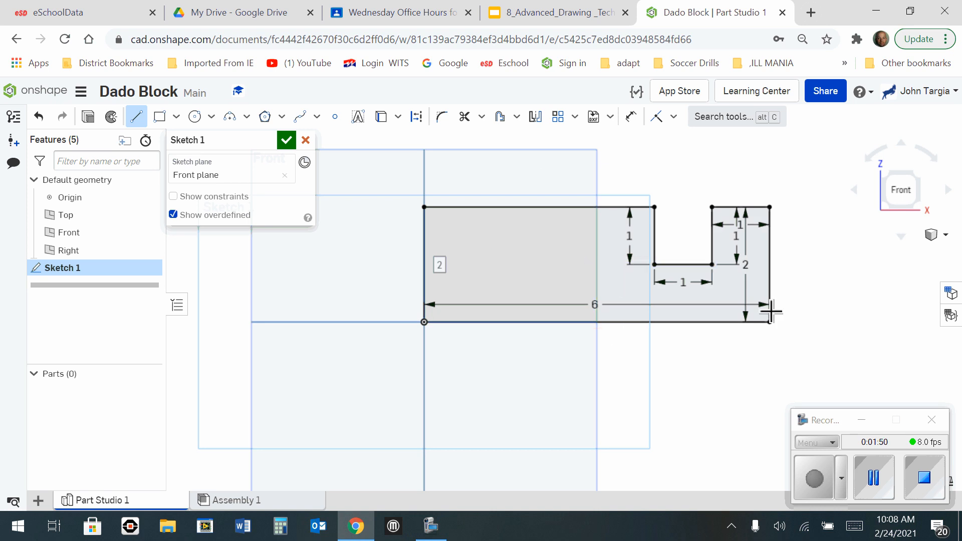
View the sketch isometric and extrude it Blind 3 in to produce Part 1.
click(945, 236)
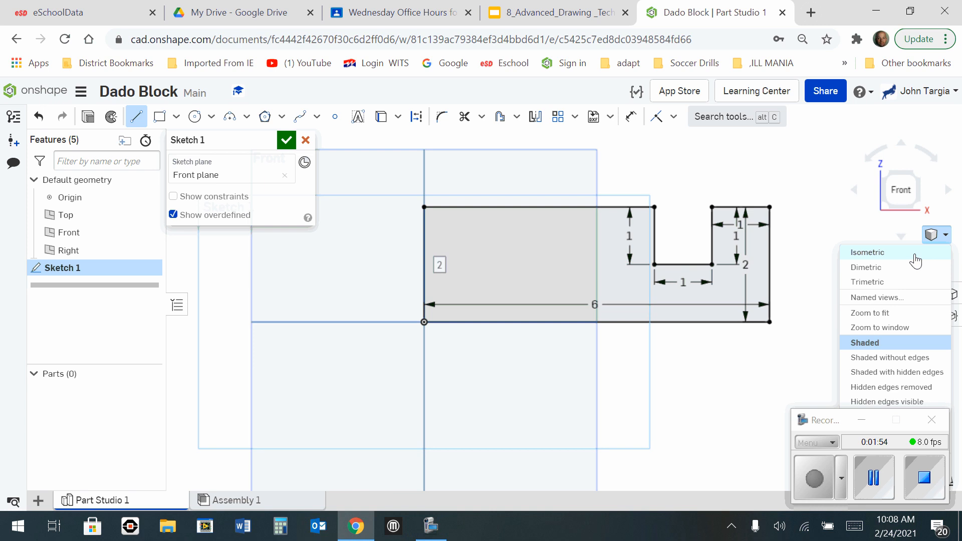
click(866, 252)
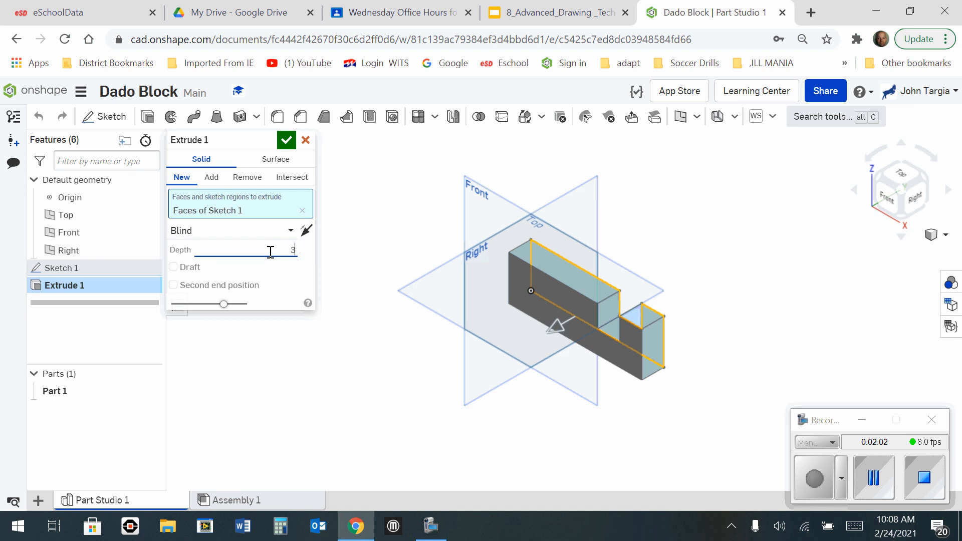
text(3 in)
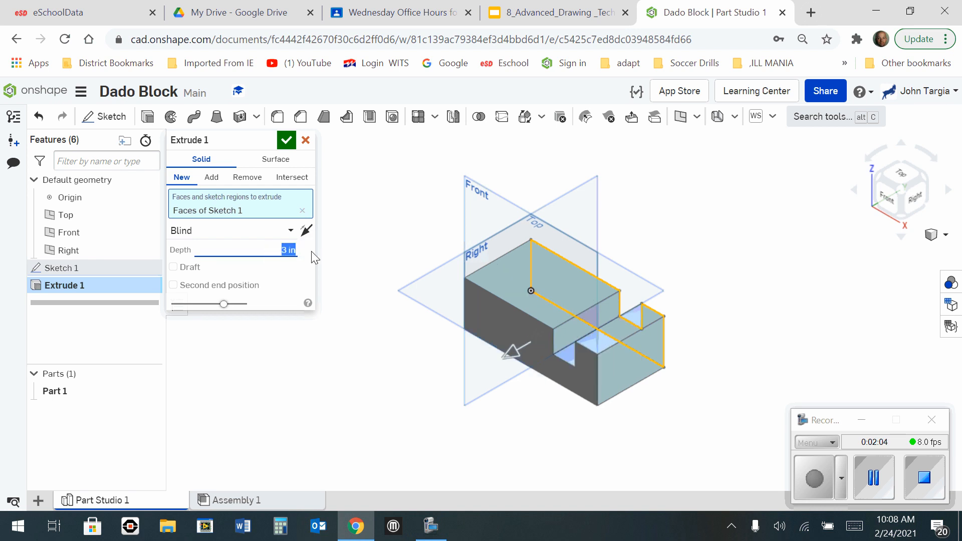
click(286, 140)
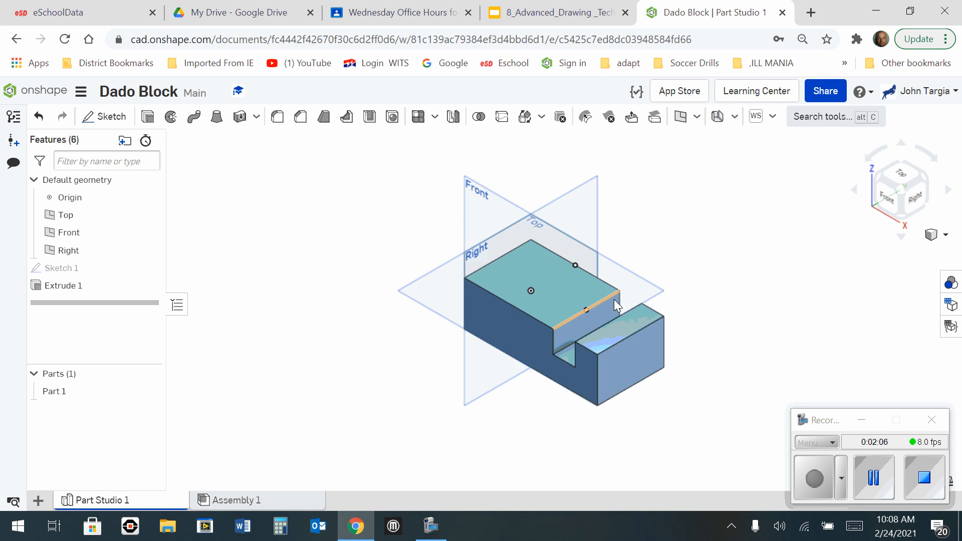